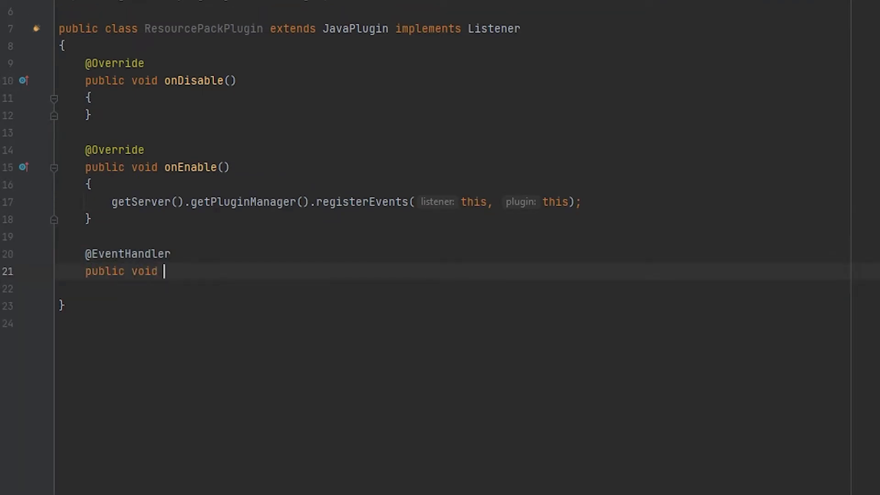
- Write onJoin(PlayerJoinEvent event) calling event.getPlayer() with the Dropbox Texture pack.zip URL
type("onJoin(PlayerJoinEvent event)")
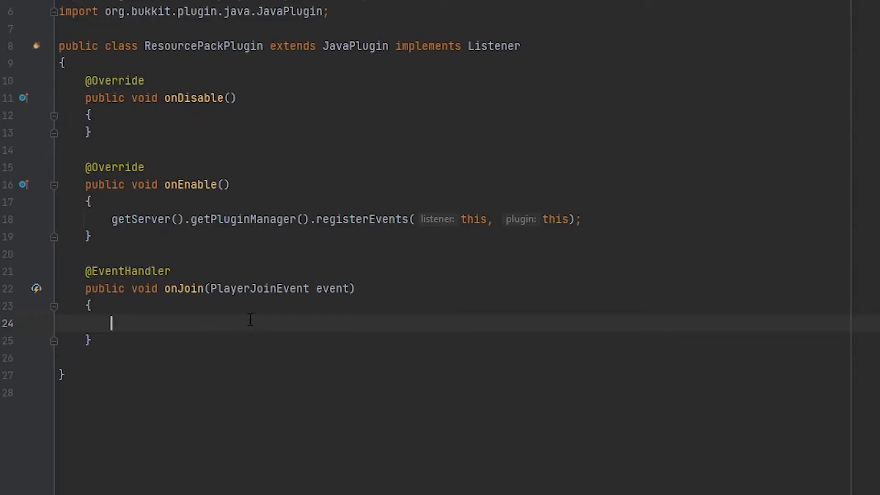
type("event.getPlayer().setResourcePack();")
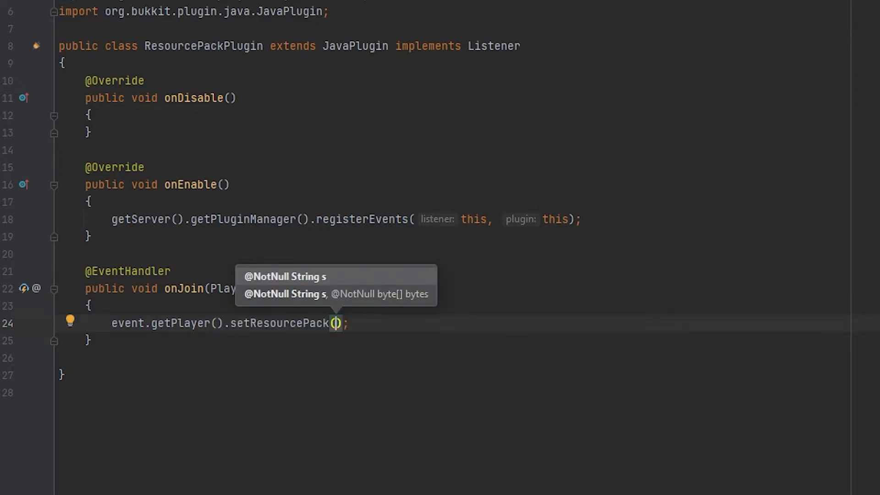
type("\"https://www.dropbox.com/s/kjhk5j8rfz8jadc/Texture%20pack.zip?dl=1\"")
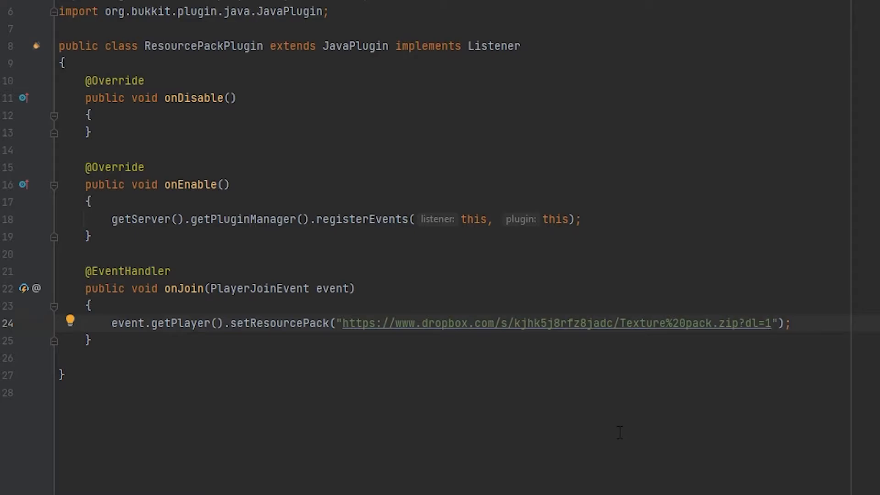
- Switch from the finished setResourcePack code toward the browser
left_click(772, 322)
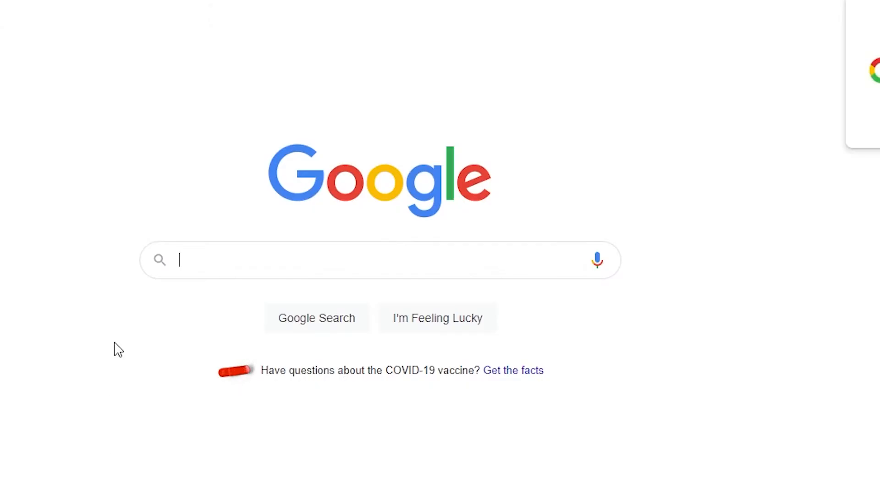
- Load the Dropbox Texture pack.zip link in Chrome, then return to IntelliJ
type("https://www.dropbox.com/s/kjhk5j8rfz8jadc/Texture%20pack.zip?dl=1")
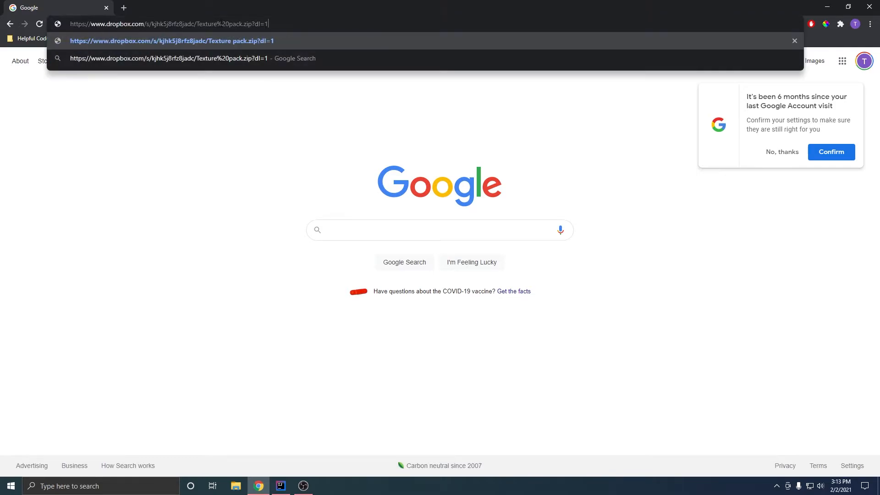
key("Return")
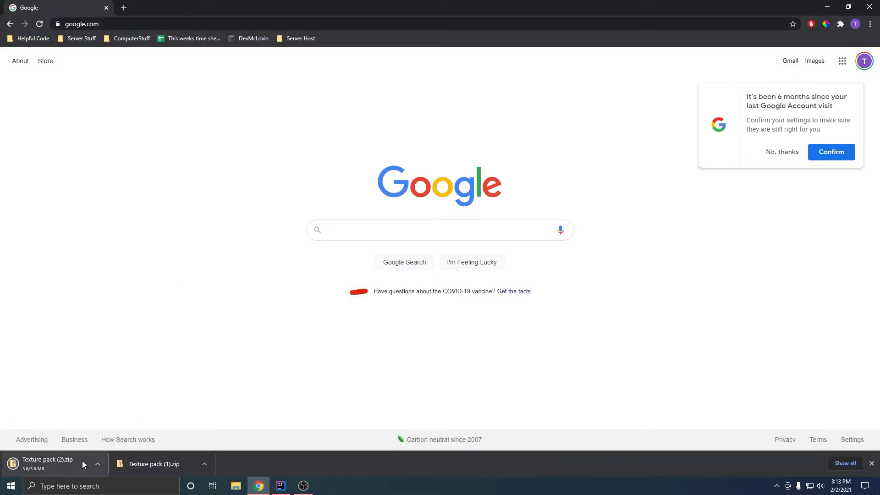
mouse_move(135, 355)
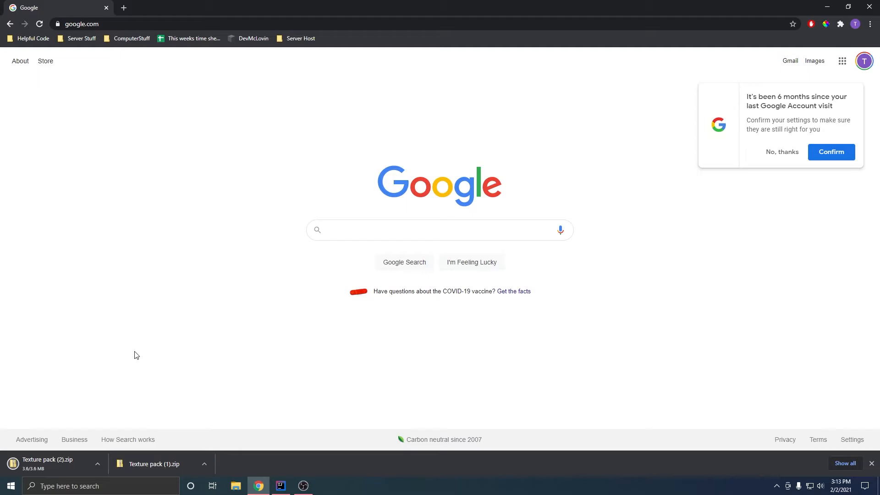
left_click(280, 485)
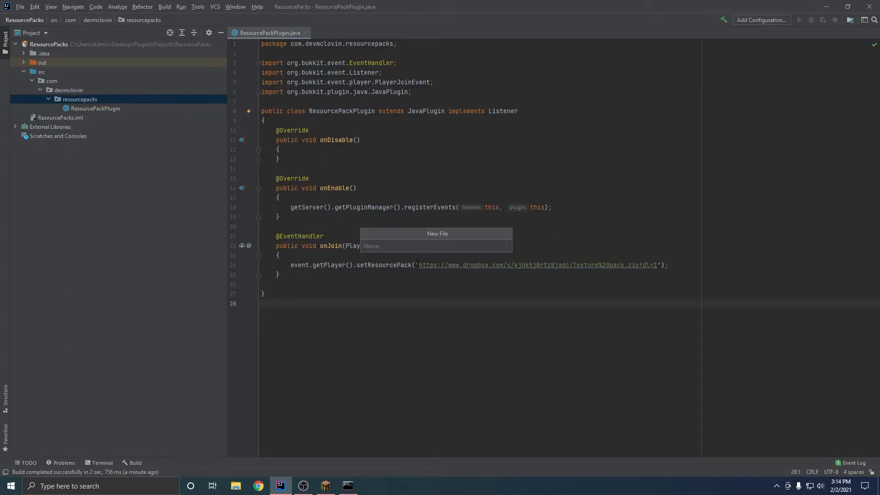
- Name the new file in the src folder, starting with 'plu' for plugin.yml
type("plu")
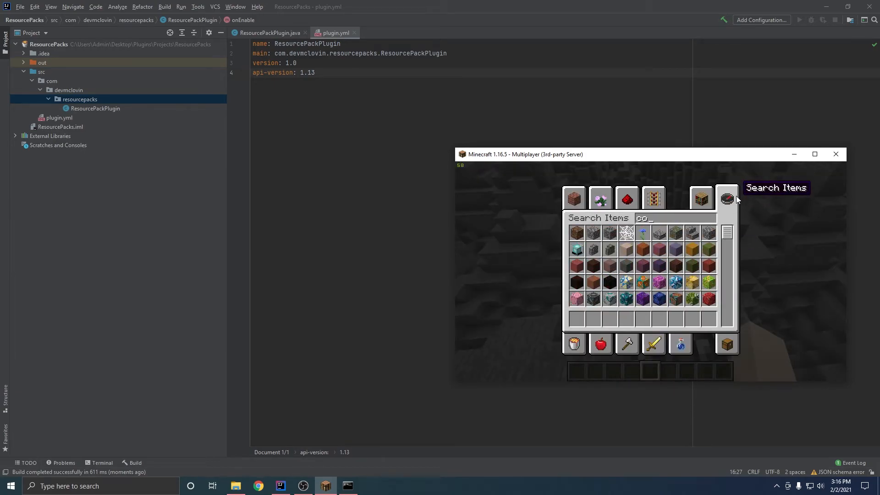
- Search the creative inventory for 'cook' to list items like Cooked Chicken
type("cook")
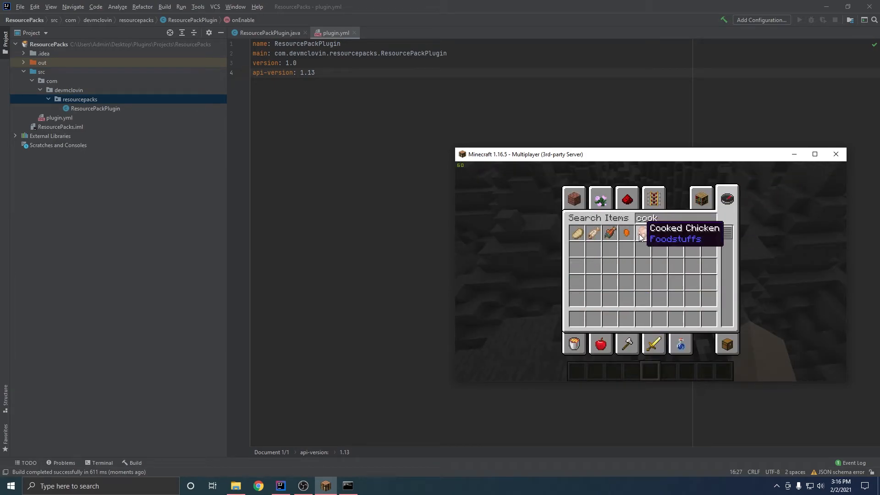